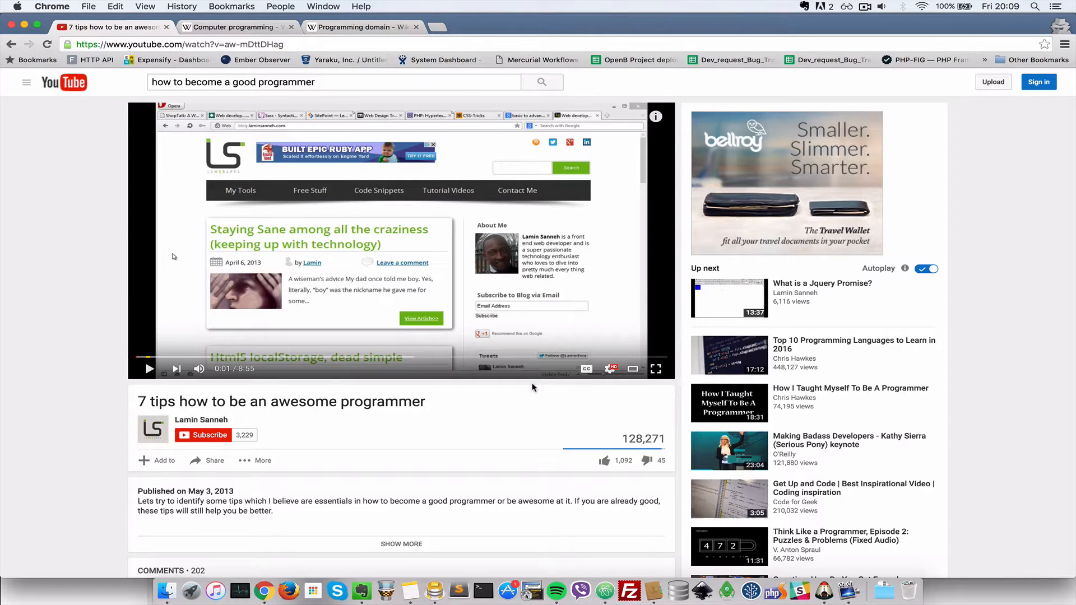
mouse_move(540, 288)
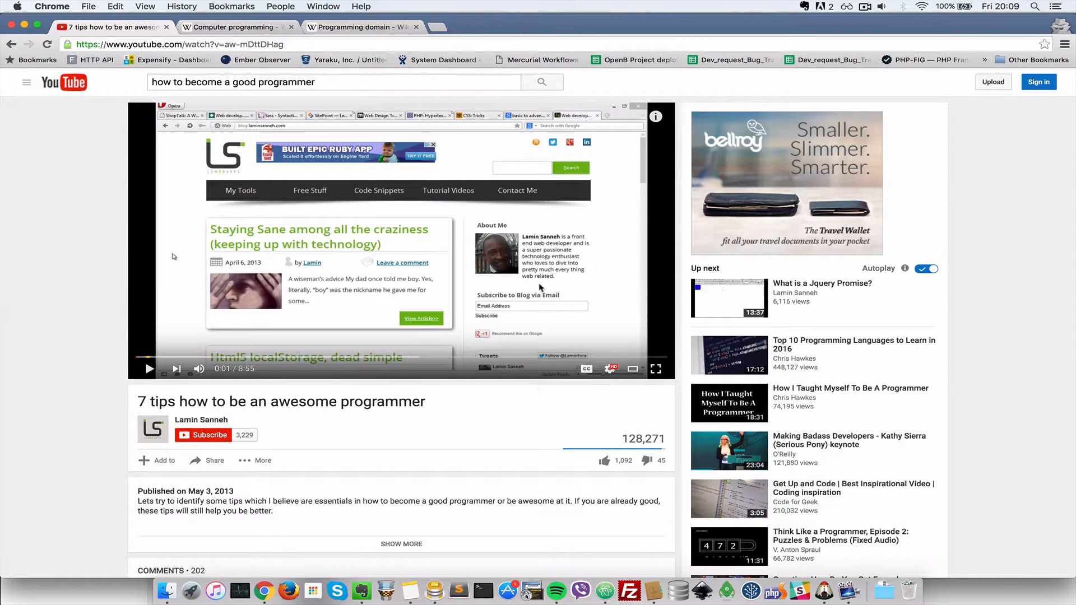